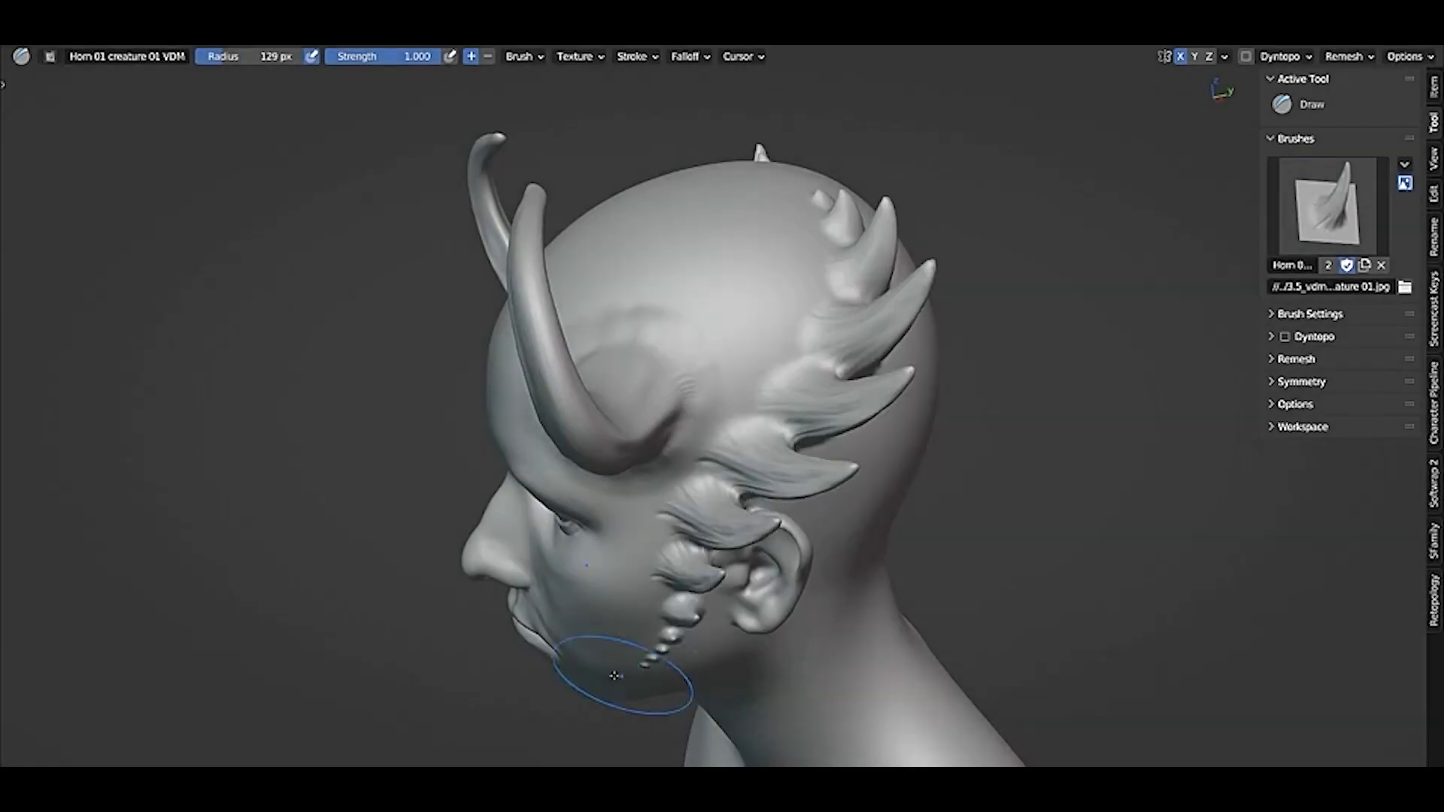
Step: Sculpt horn spikes along the head and jaw with the Horn 01 creature VDM brush
left_click_drag(613, 677, 1042, 385)
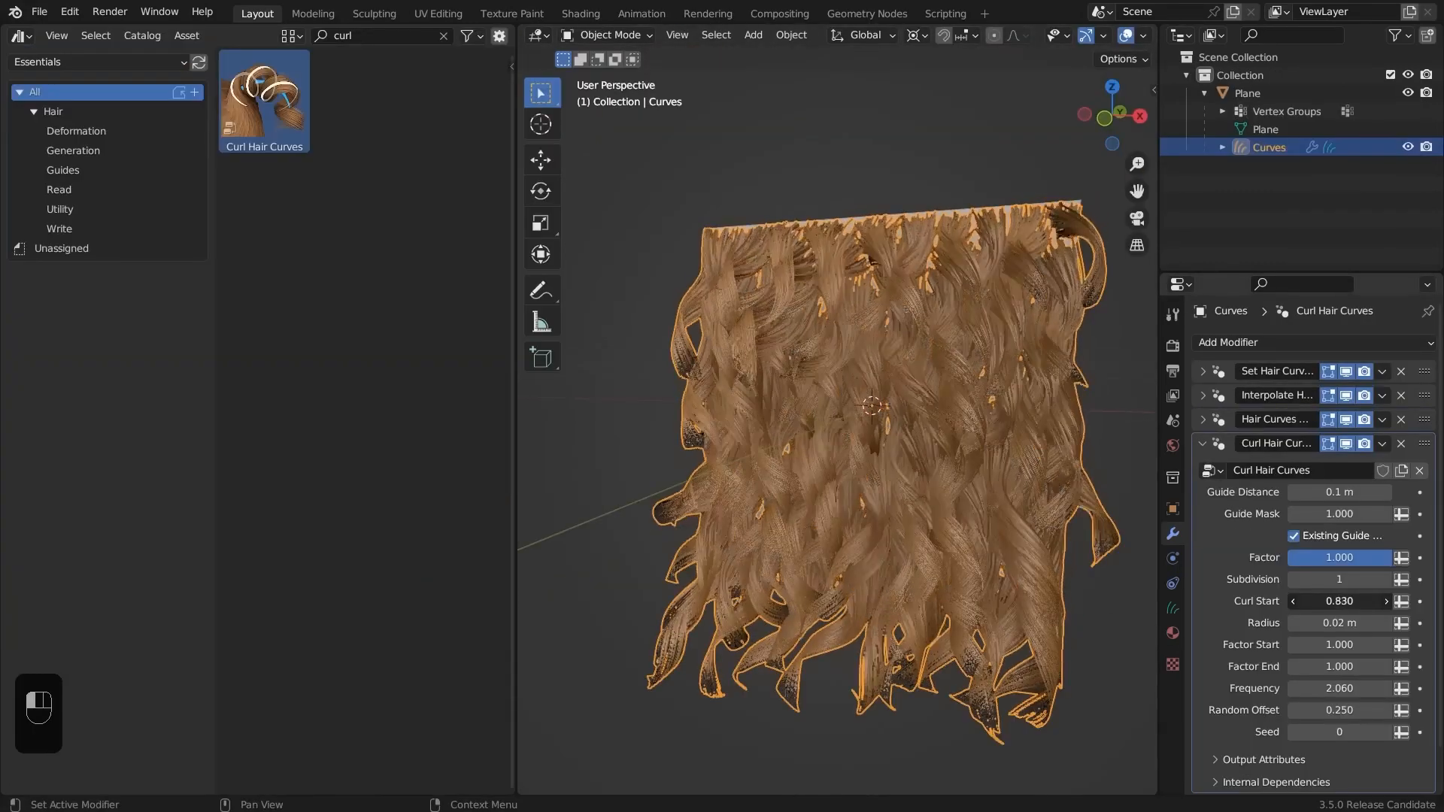
Step: Add the Curl Hair Curves modifier and lower the Key 1 shape key Value from 0.795 to 0.618
left_click(866, 14)
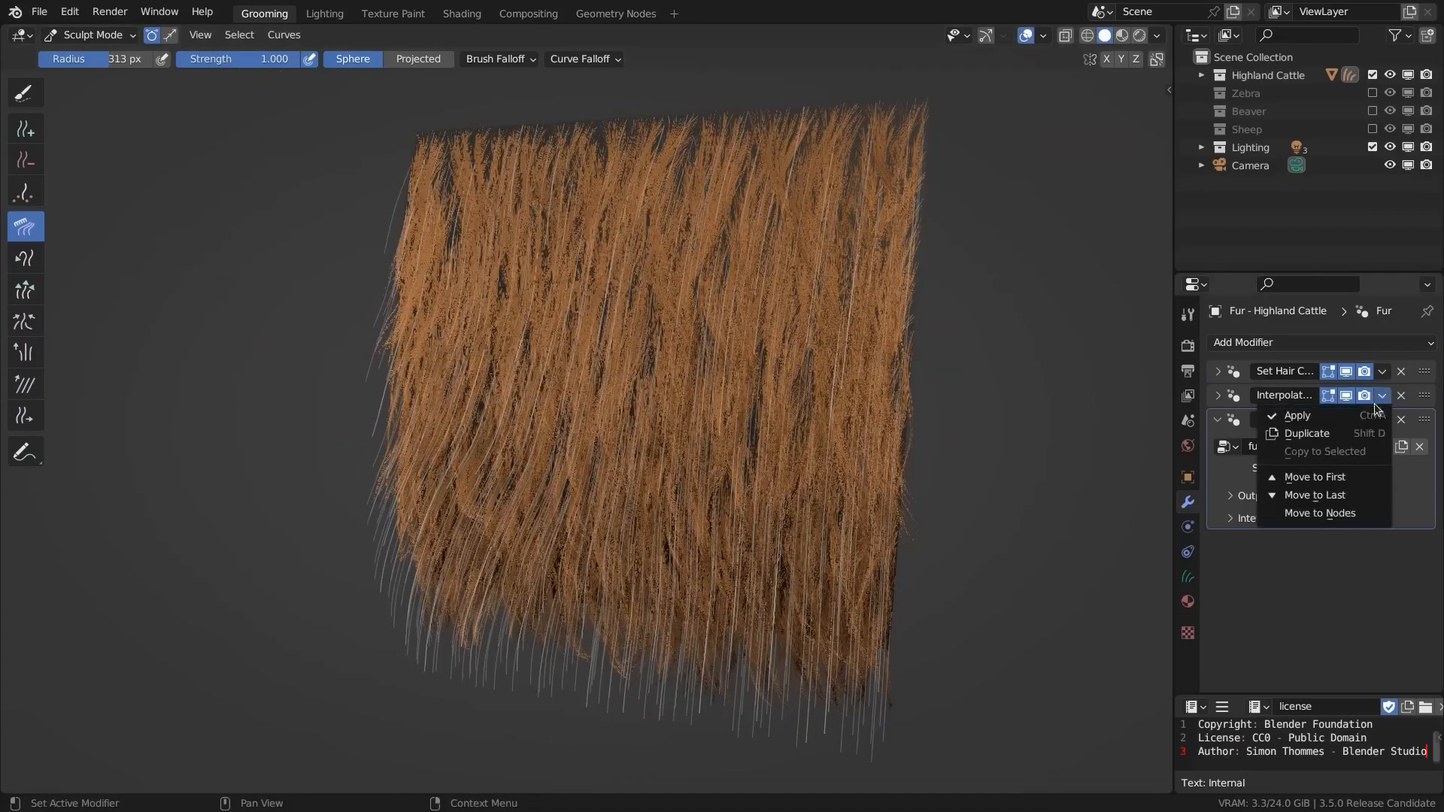
left_click(1297, 415)
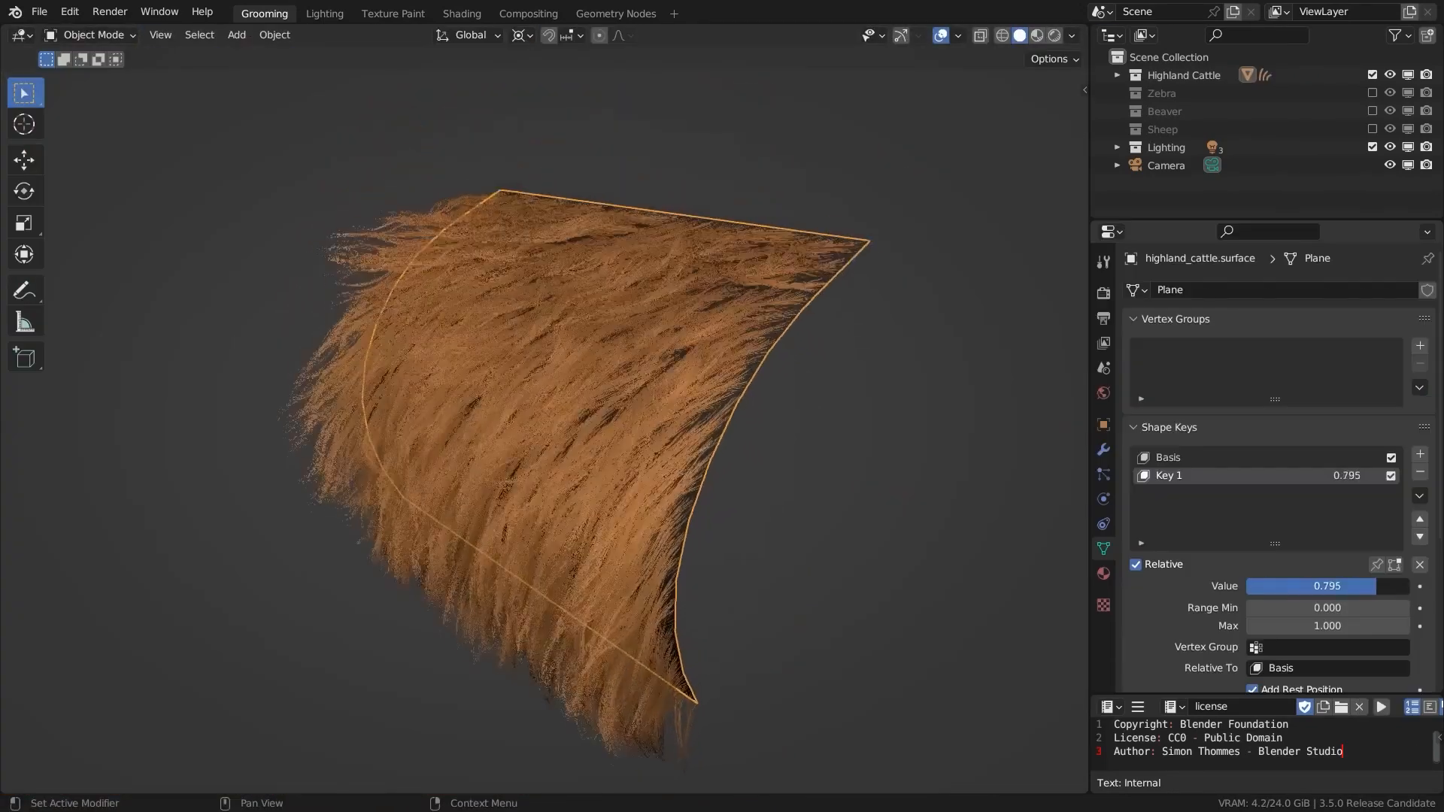
left_click_drag(1354, 585, 1289, 586)
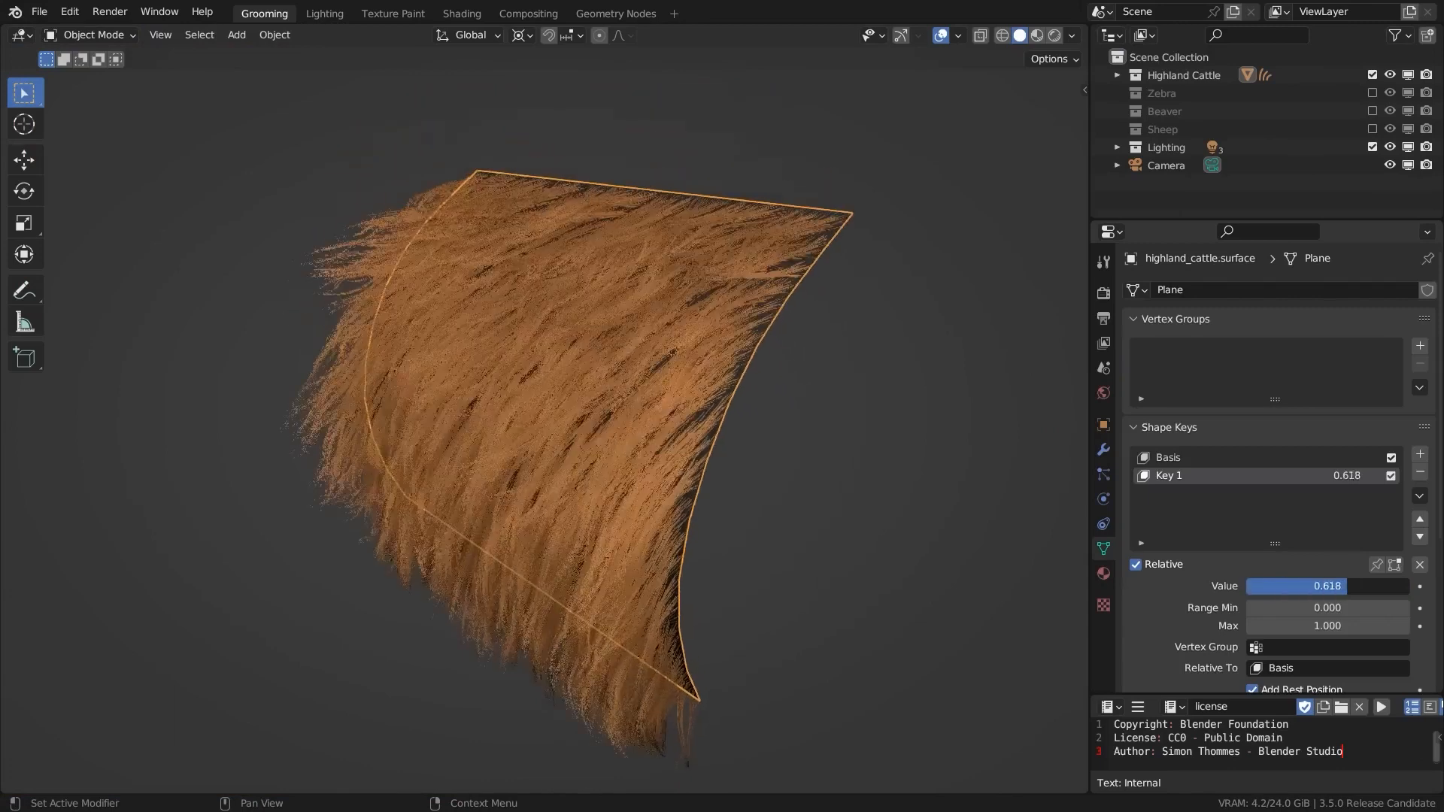
left_click(1105, 448)
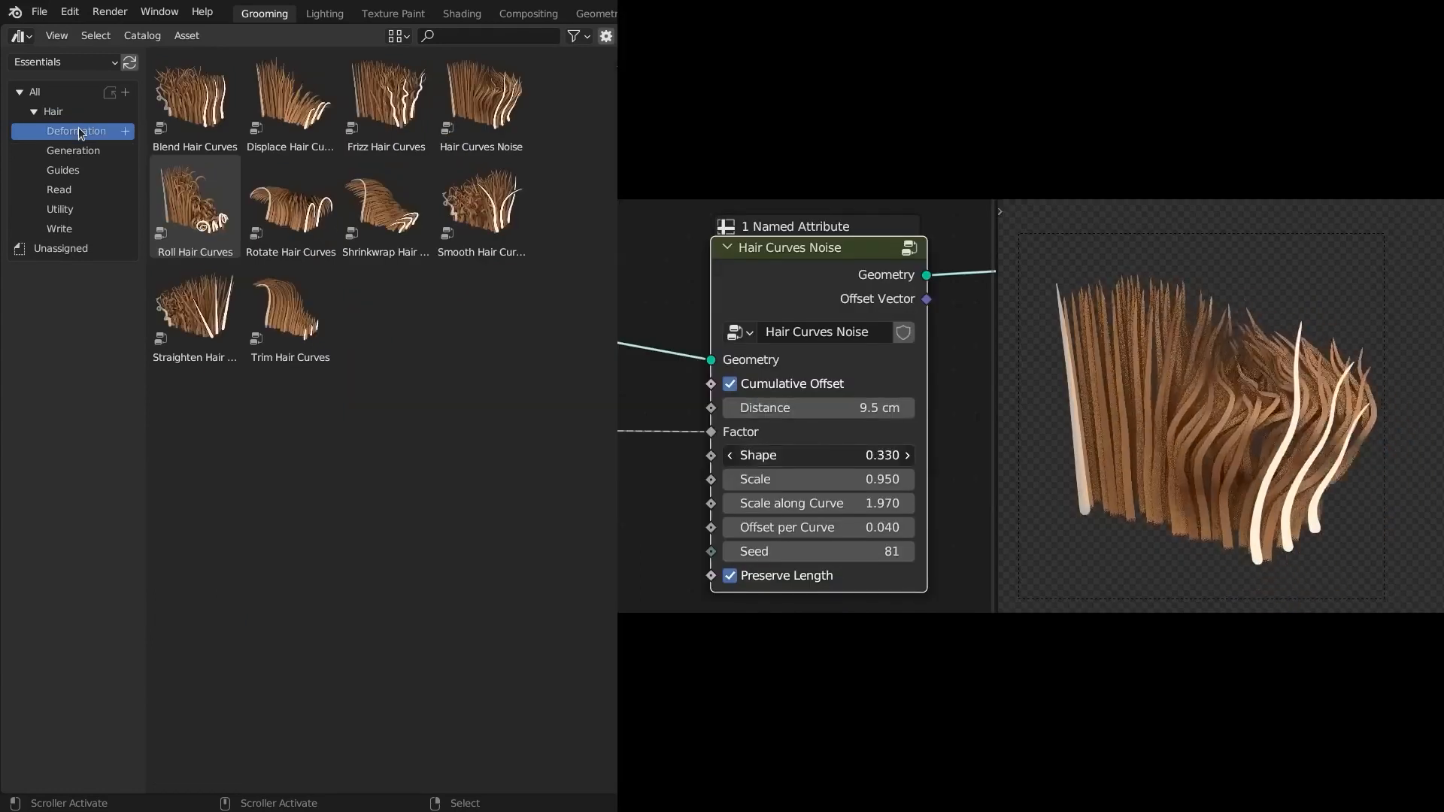
Step: Preview the Hair Deformation, Generation, Guides and Utility asset catalogs in the Asset Browser
left_click(72, 150)
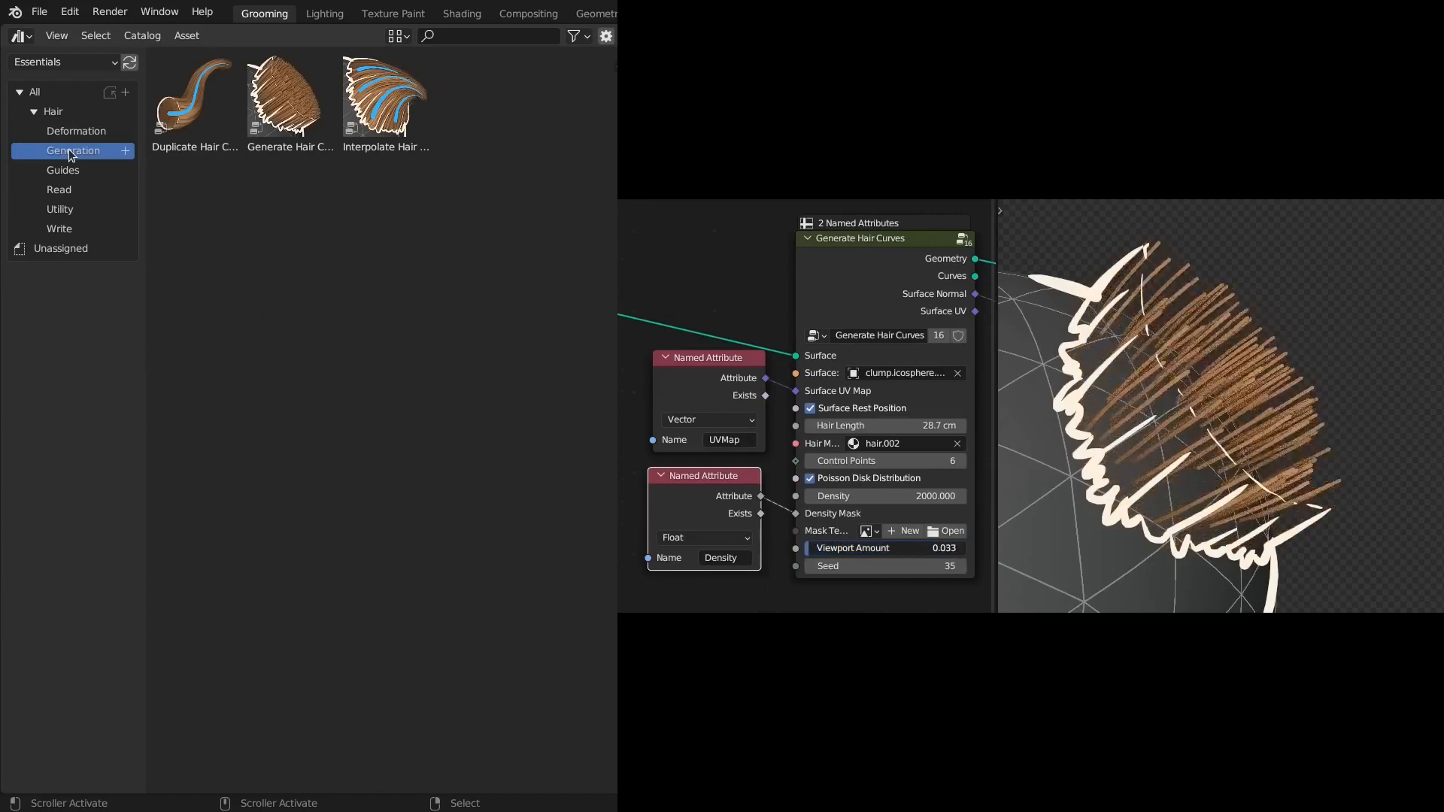
left_click_drag(885, 548, 967, 547)
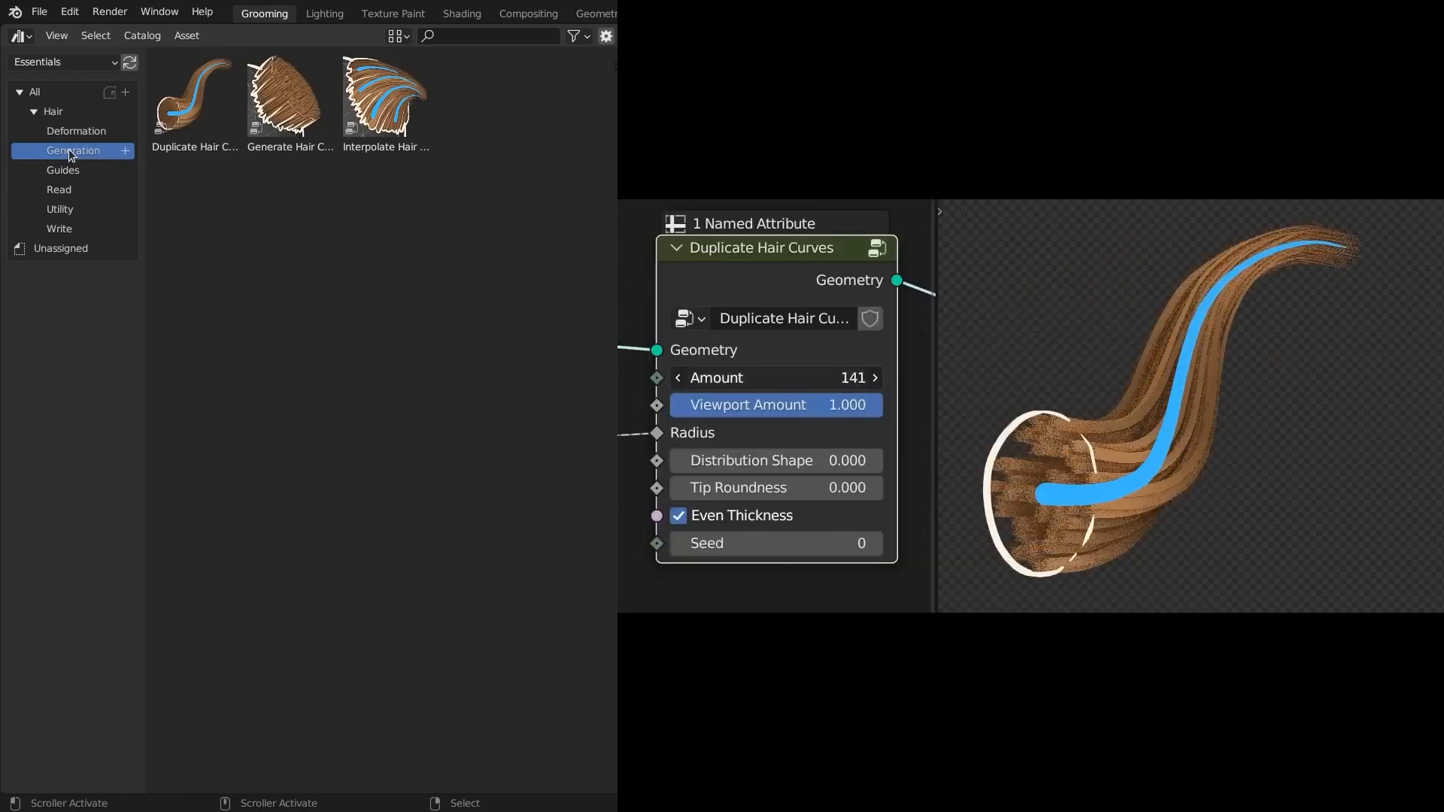
left_click(63, 170)
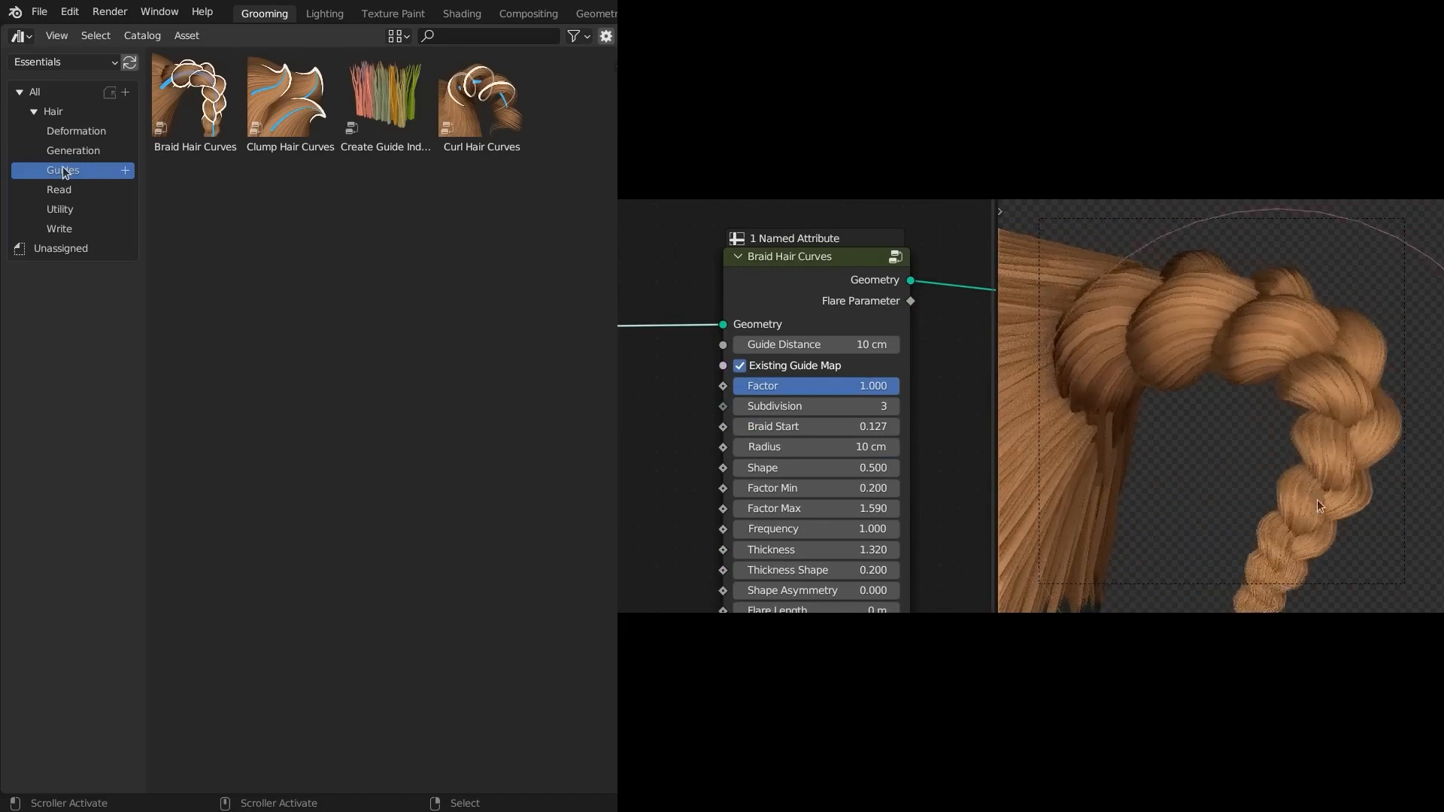
left_click(58, 190)
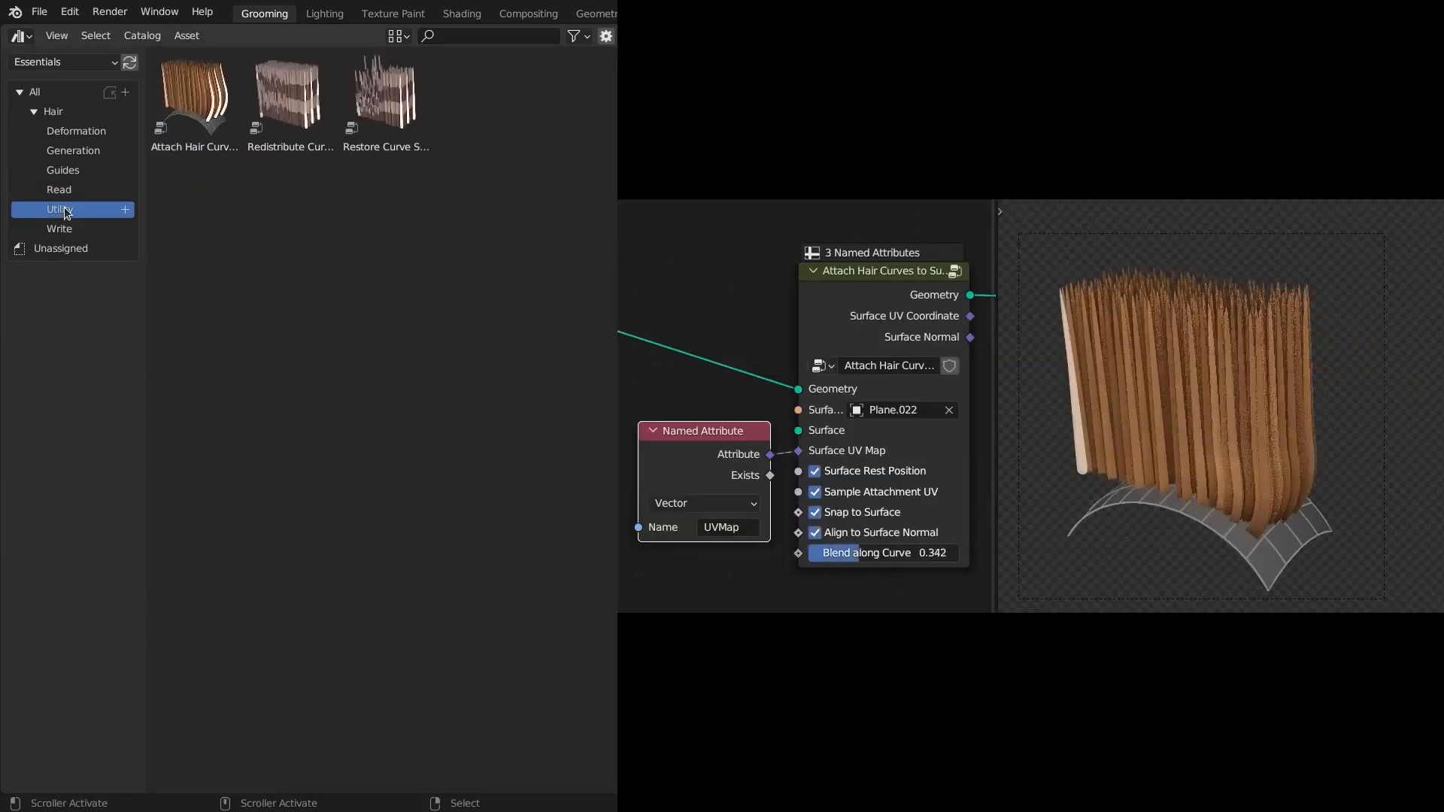
left_click(58, 229)
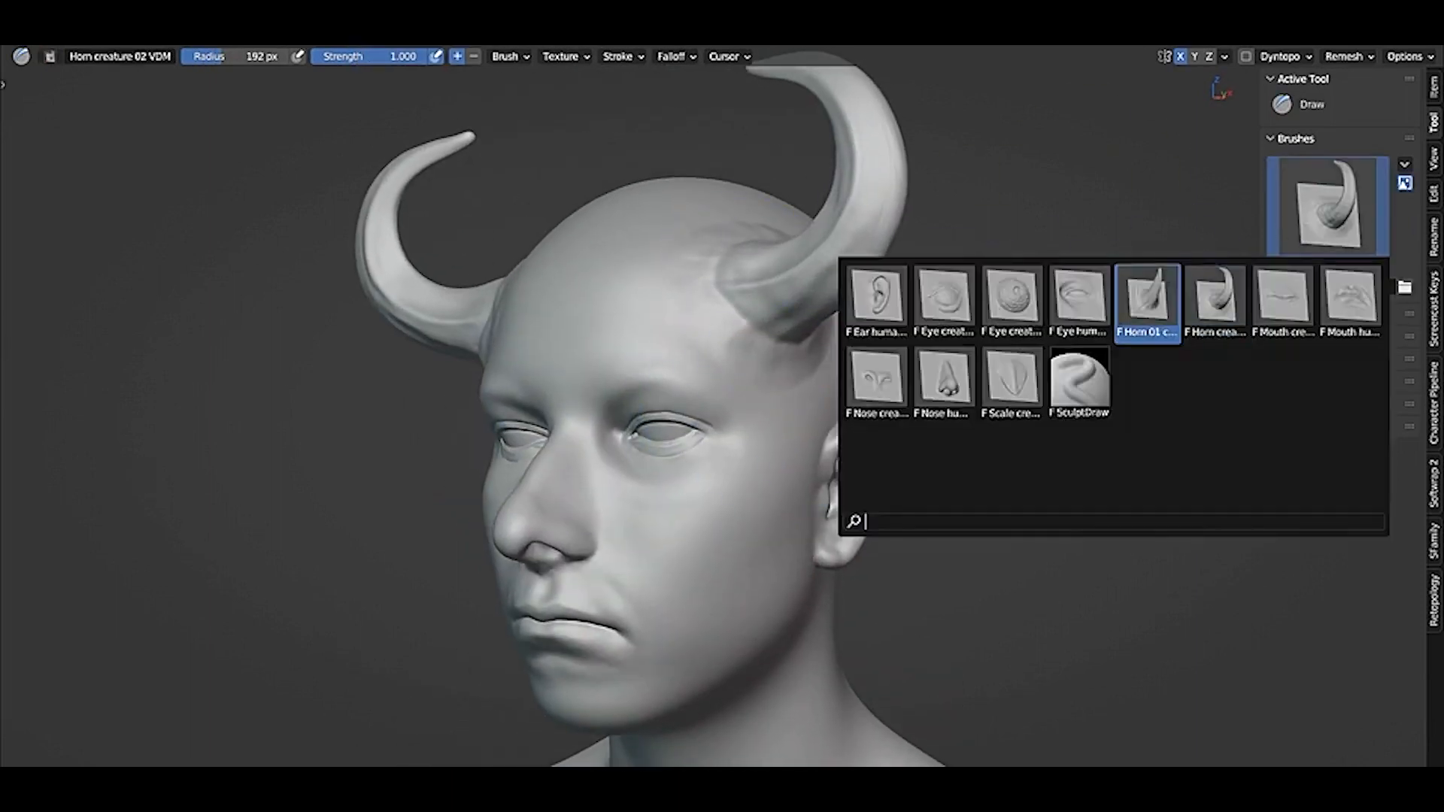
Step: Choose the Horn creature 02 VDM brush to stroke curved horns onto the head
left_click(1148, 299)
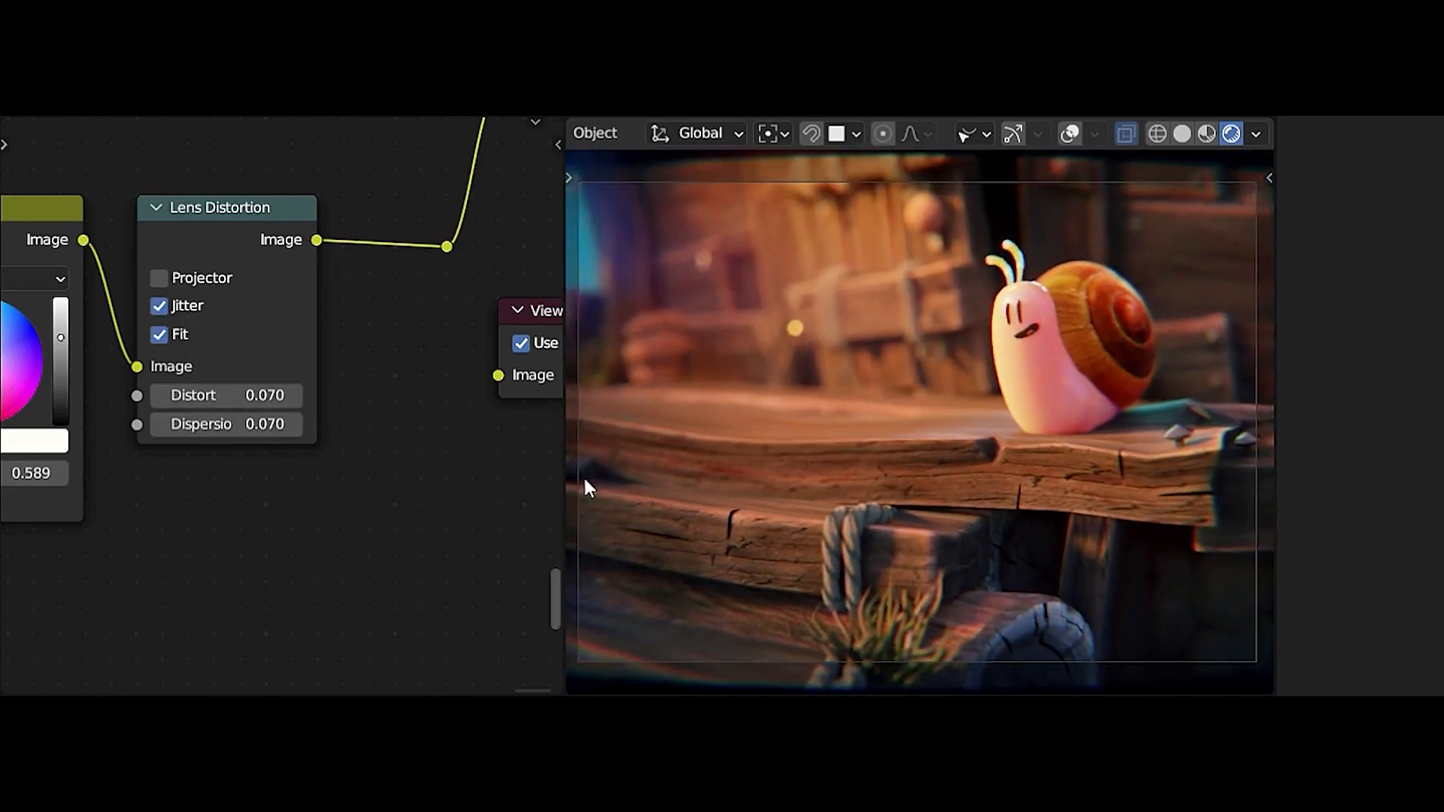
Step: Set the Viewport Shading Compositor option to Always for the snail scene
left_click(1256, 133)
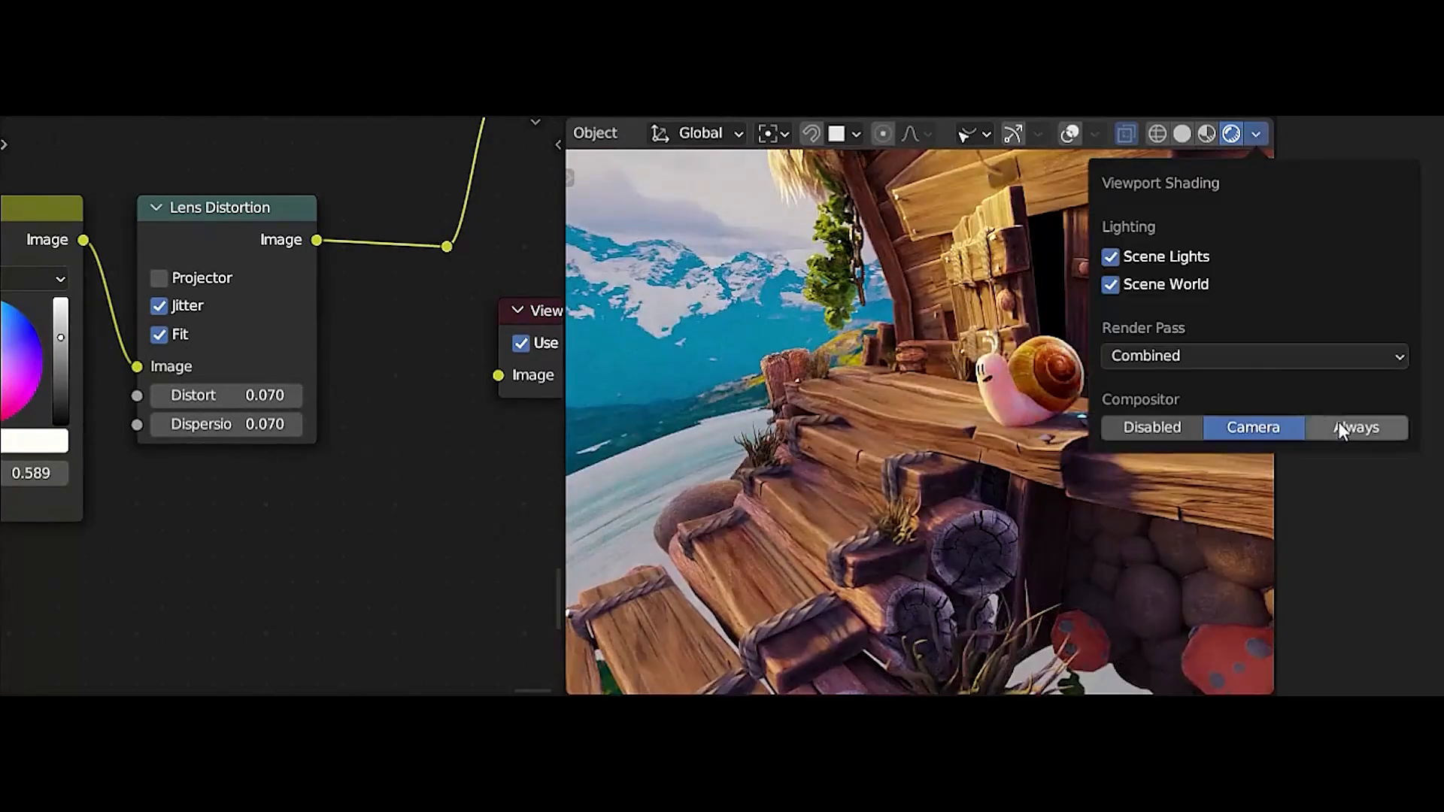
left_click(1357, 427)
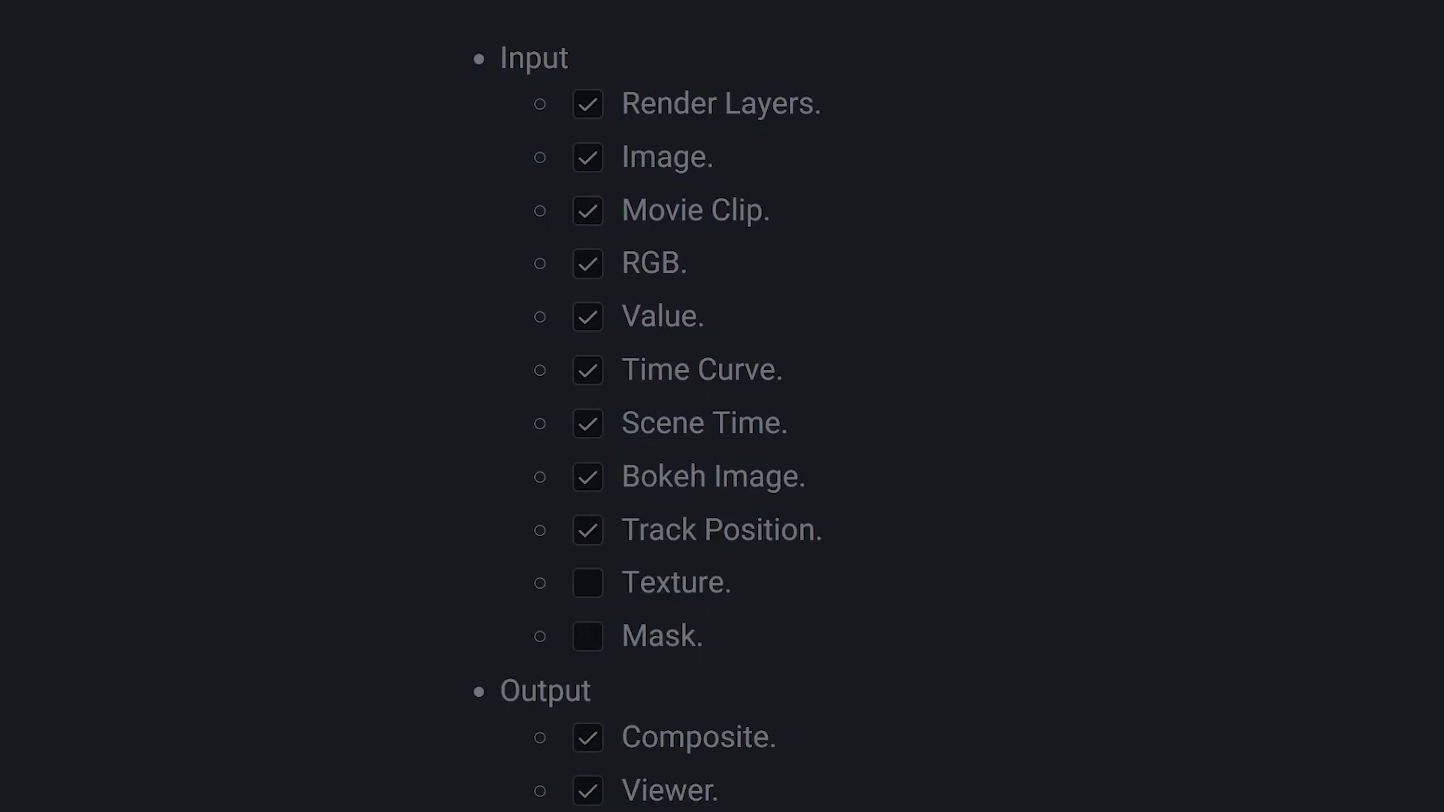
scroll("down", 3)
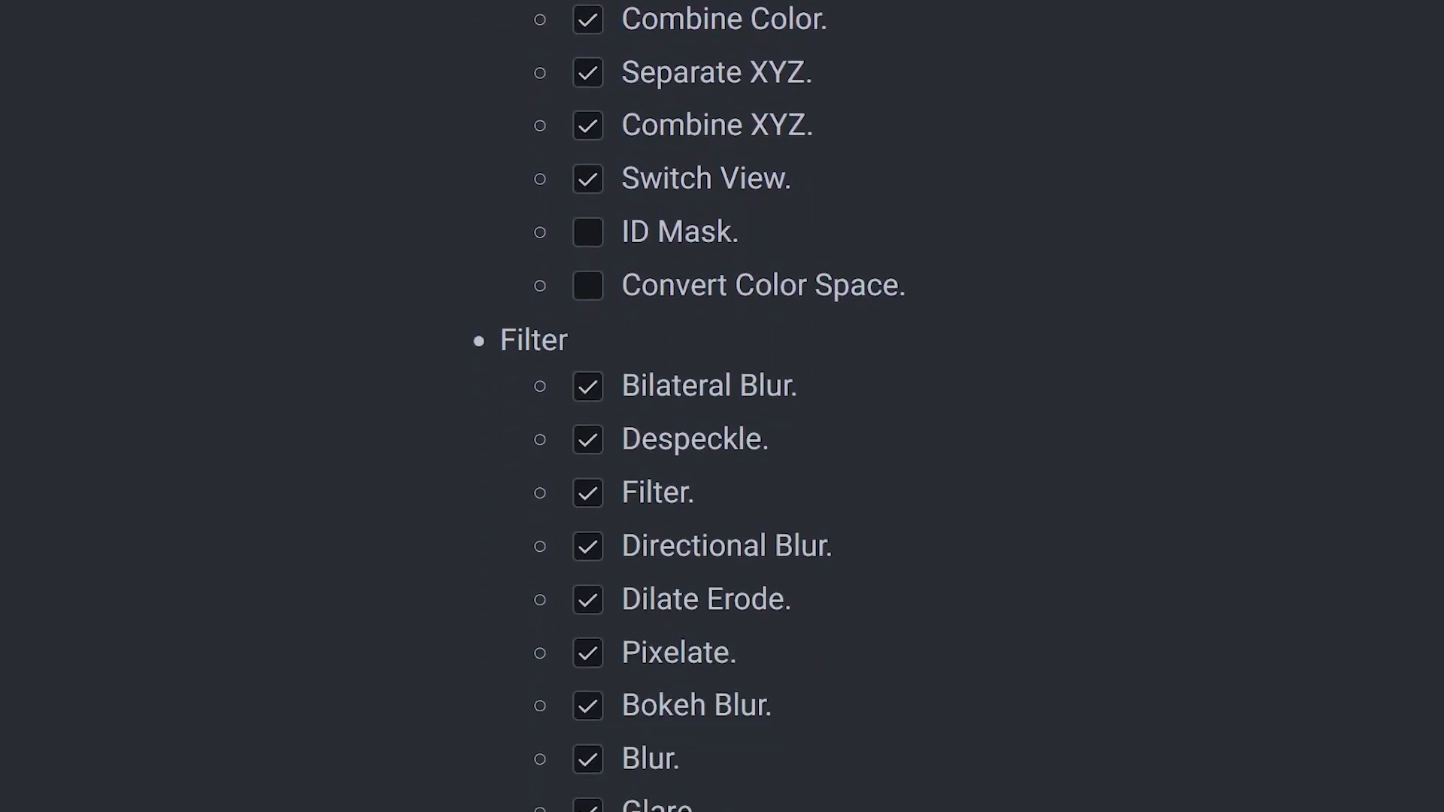
scroll("down", 3)
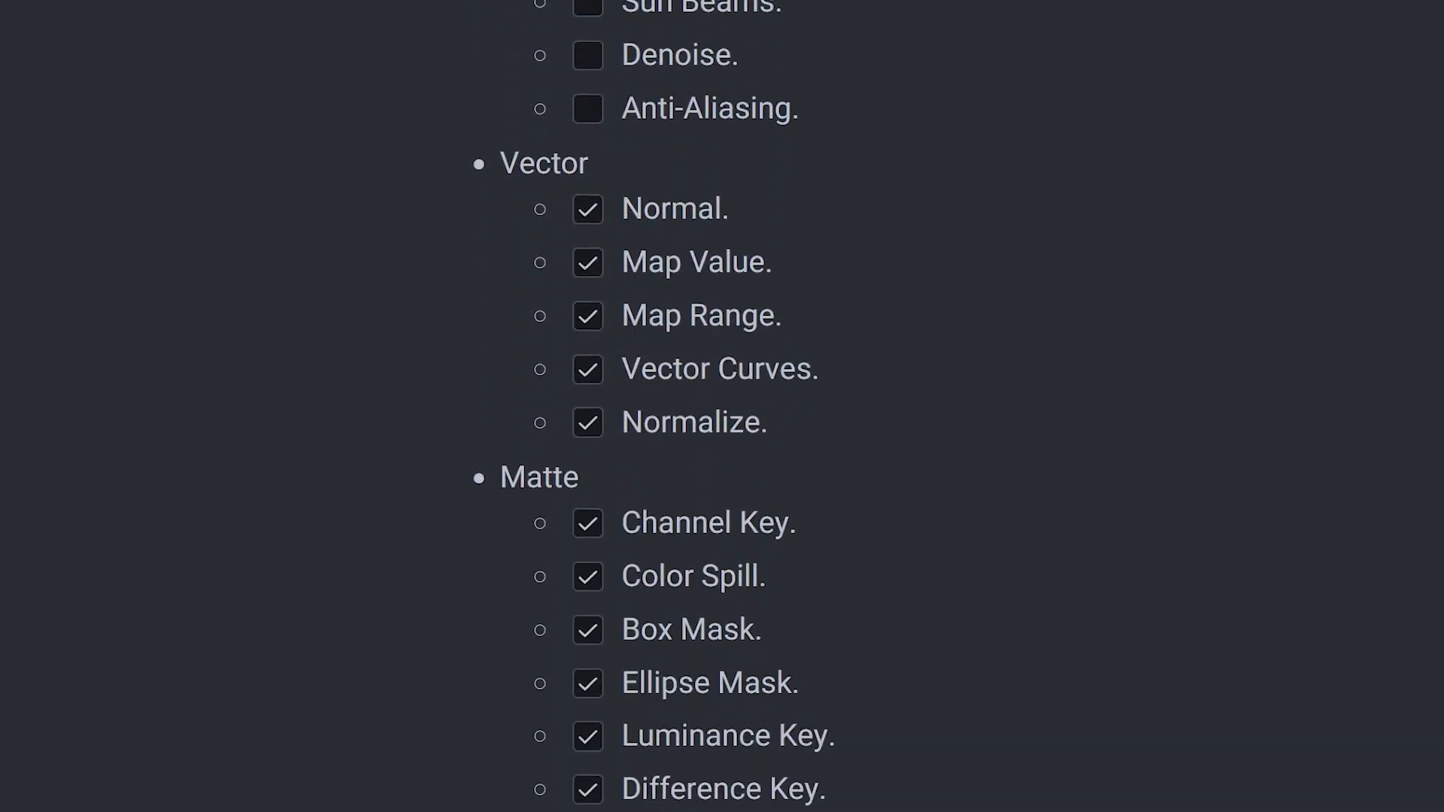
scroll("down", 3)
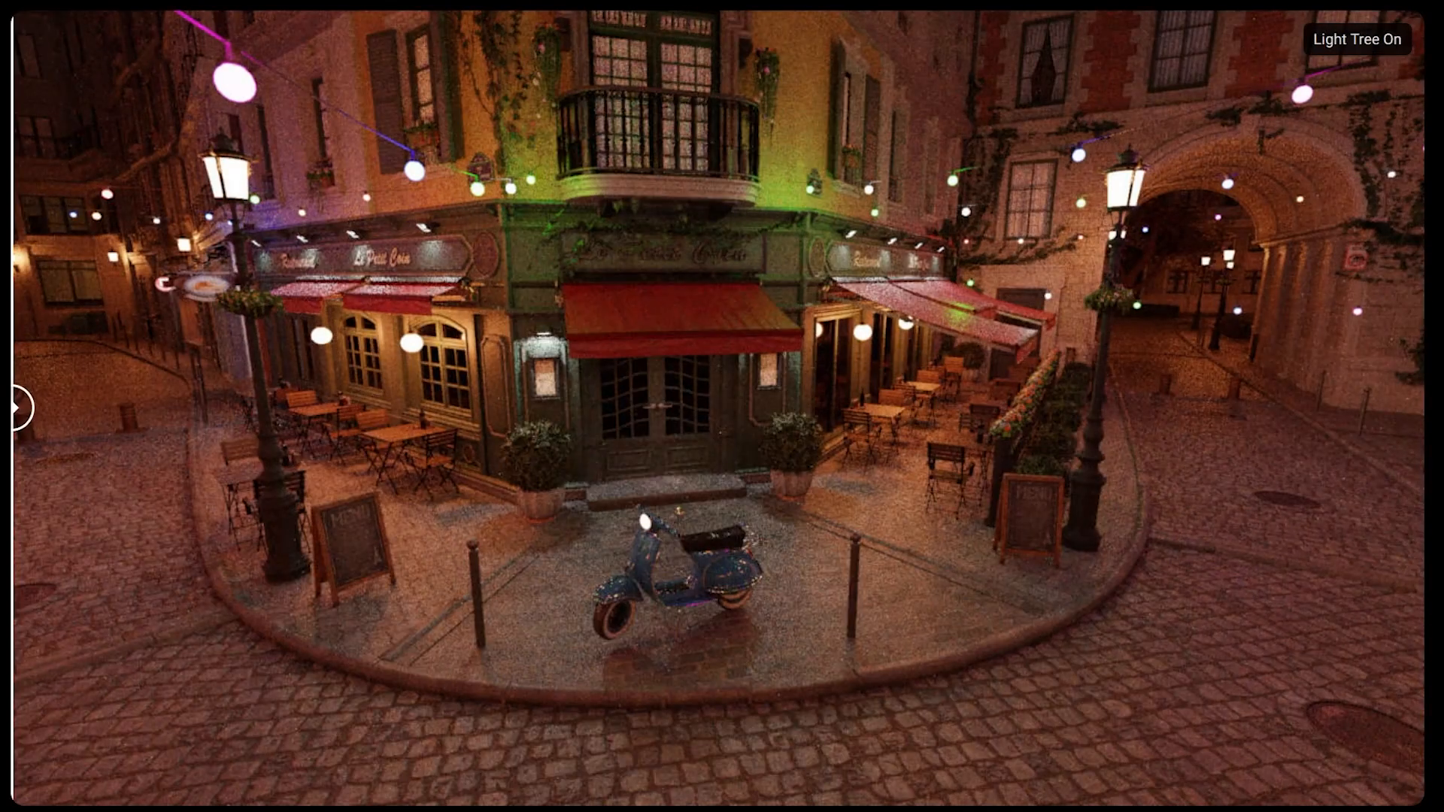
Step: Compare the café street render with the Cycles Light Tree on and off
left_click(1357, 39)
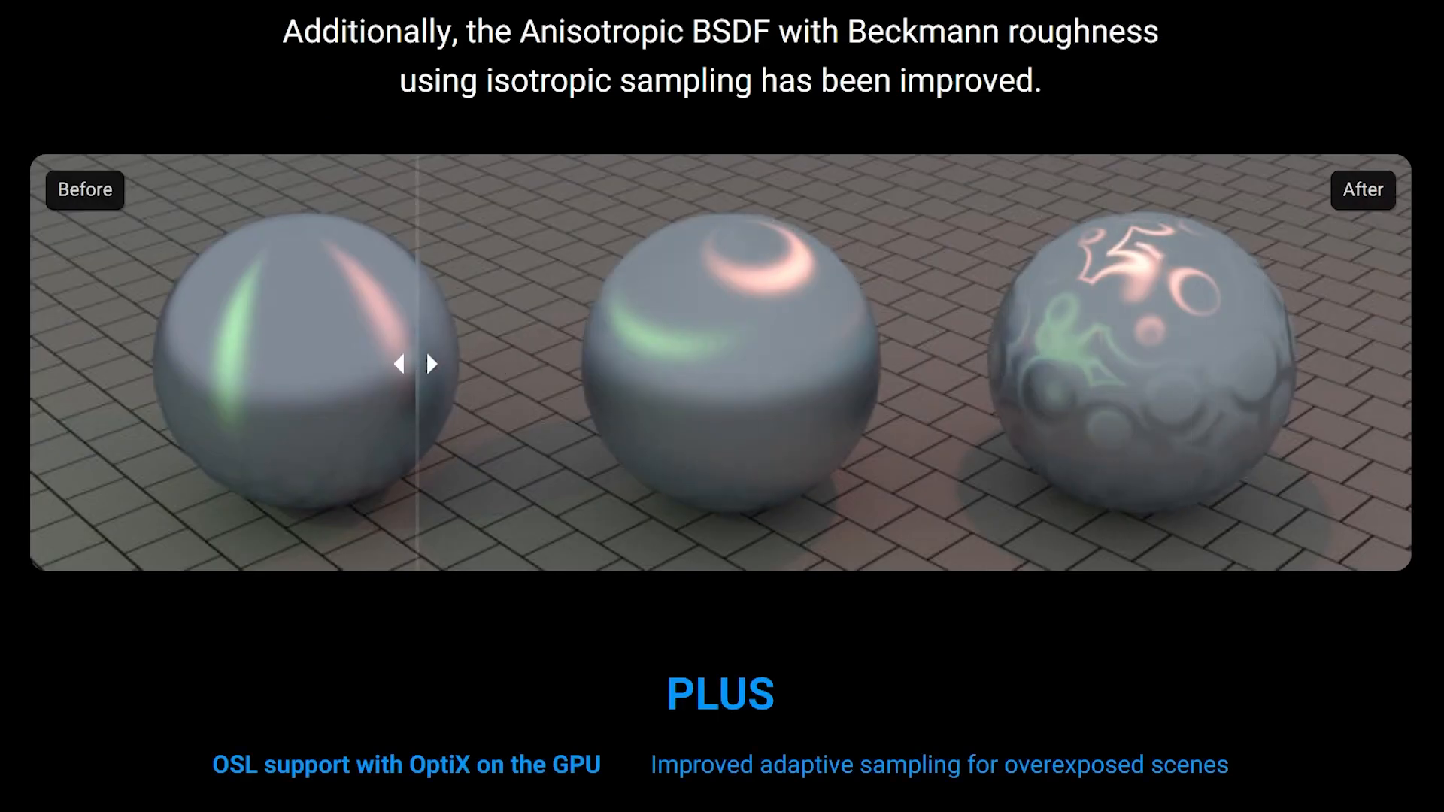
Step: Slide the Before/After comparison left to reveal the improved anisotropic spheres
left_click_drag(415, 362, 153, 363)
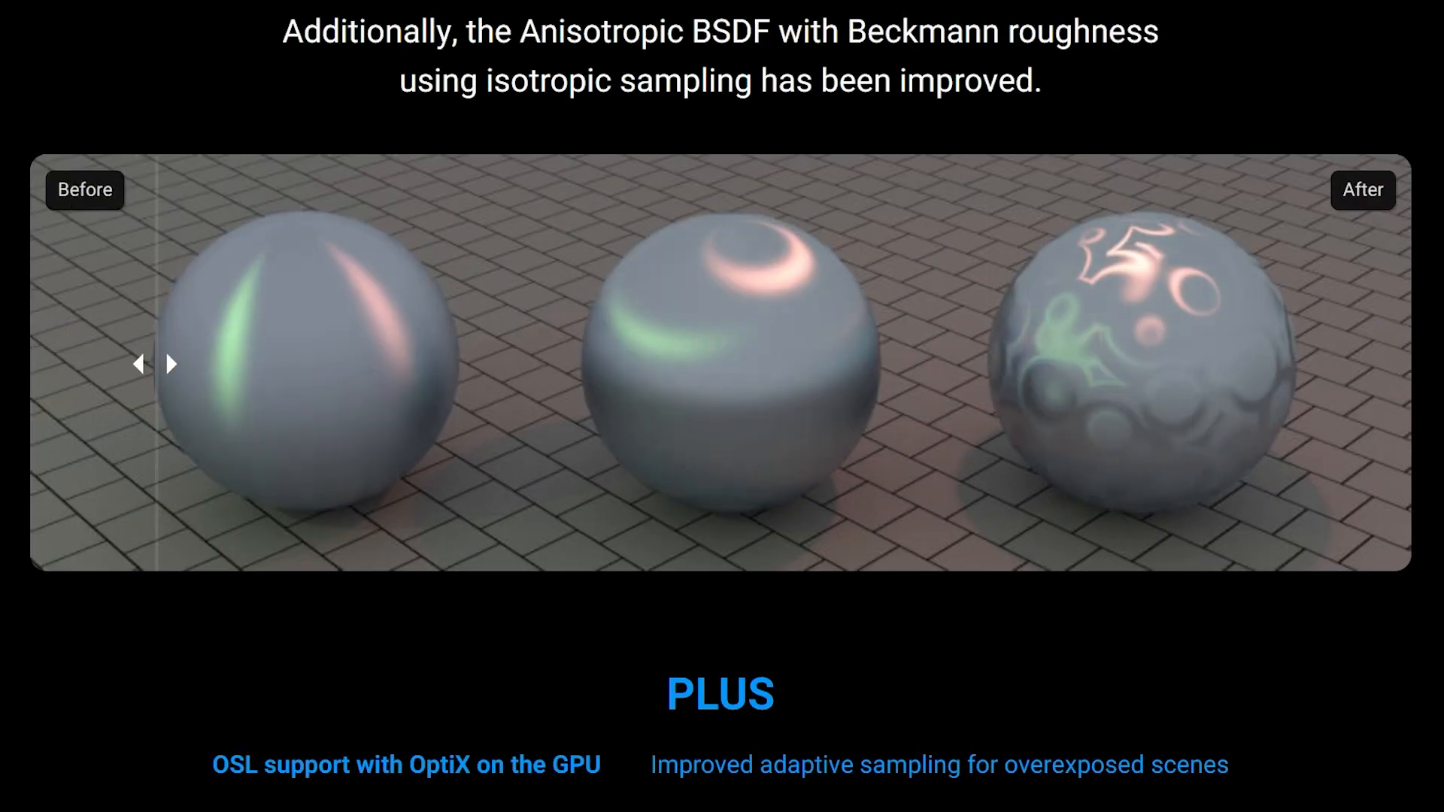